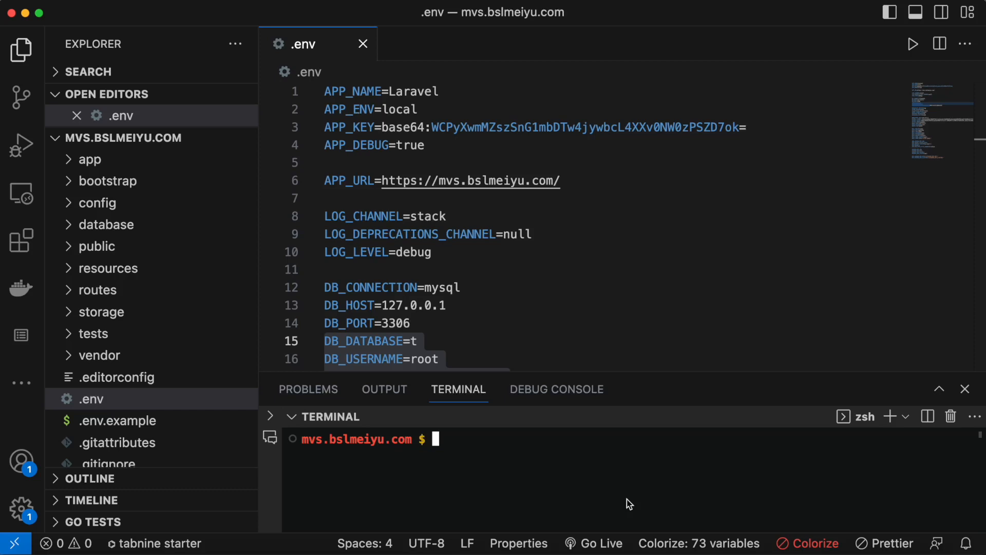
# - Run php artisan serve, which fails with a storage/logs permission denied error
pyautogui.write('php art')
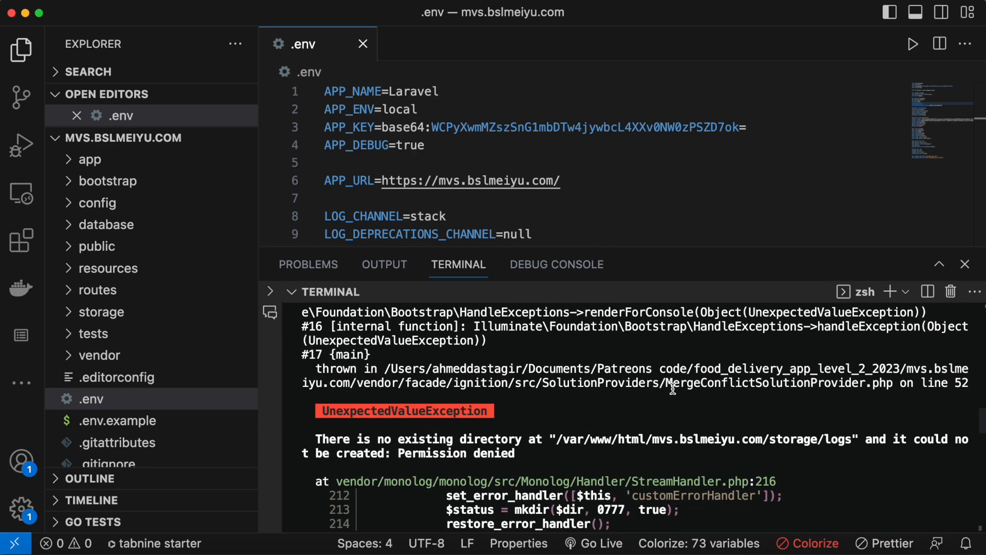
pyautogui.moveTo(803, 456)
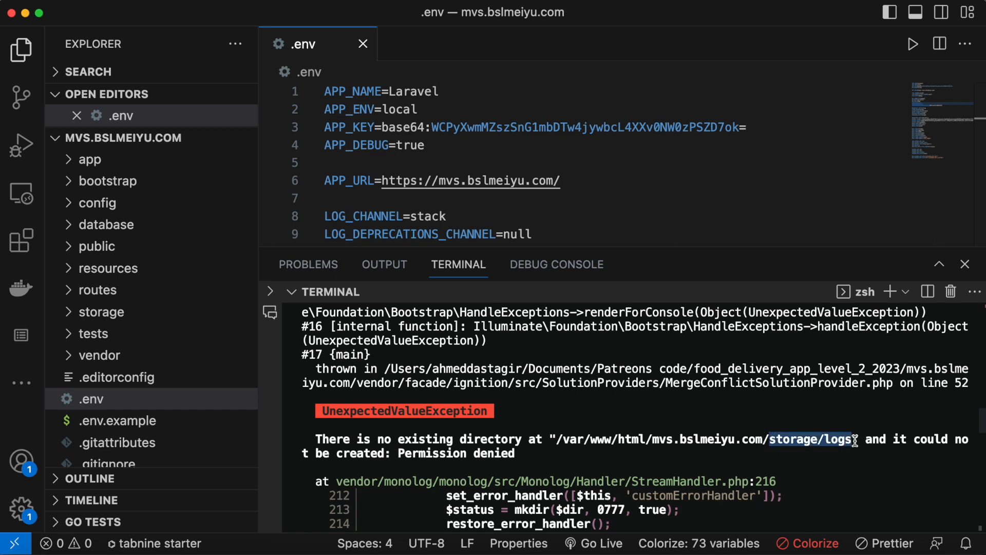
pyautogui.moveTo(434, 467)
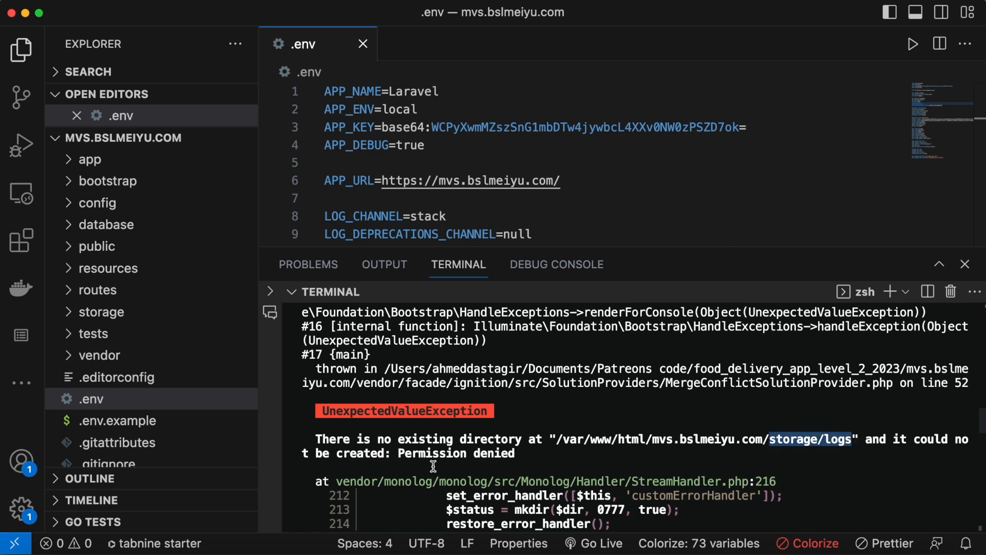
pyautogui.moveTo(164, 279)
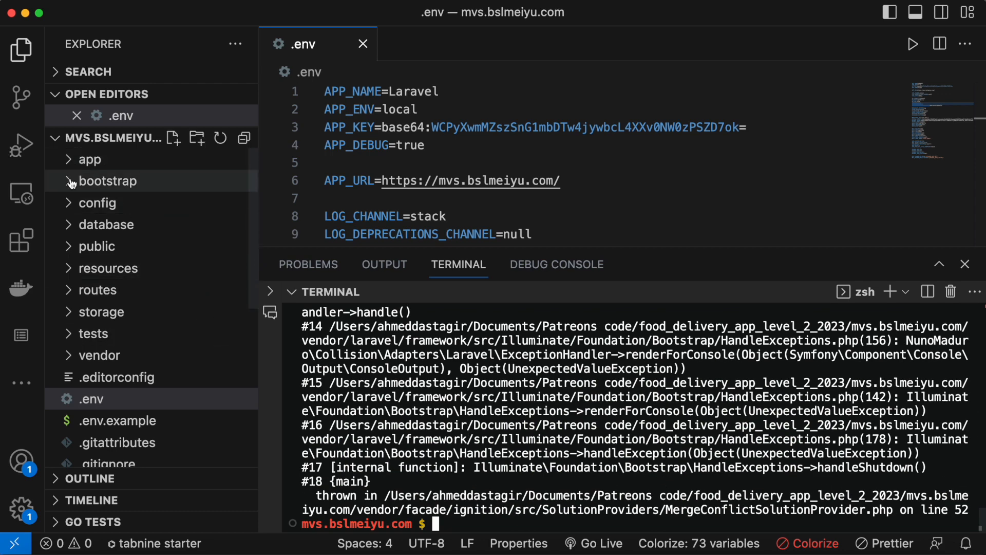
# - Inspect the storage folder's logs directory and clear the terminal output
pyautogui.click(108, 181)
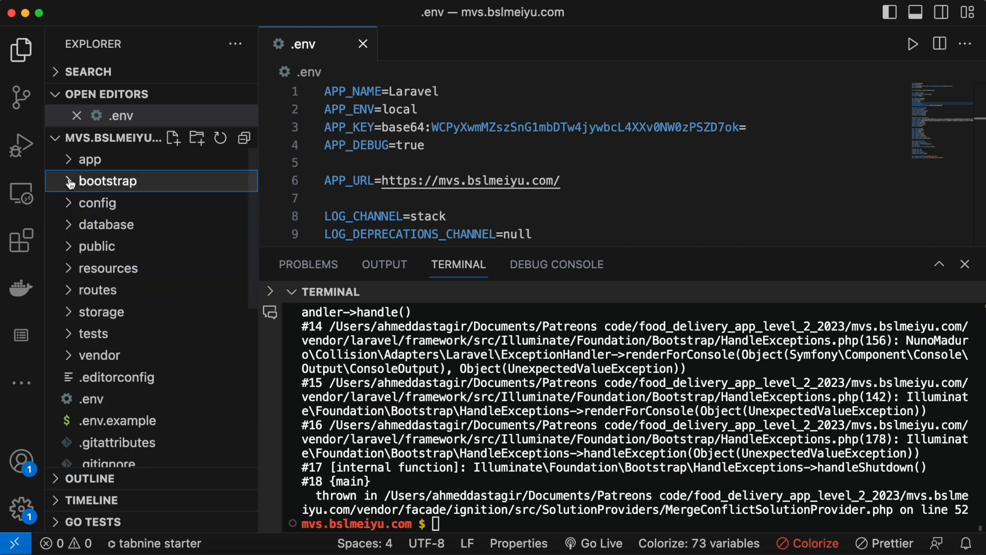
pyautogui.click(101, 312)
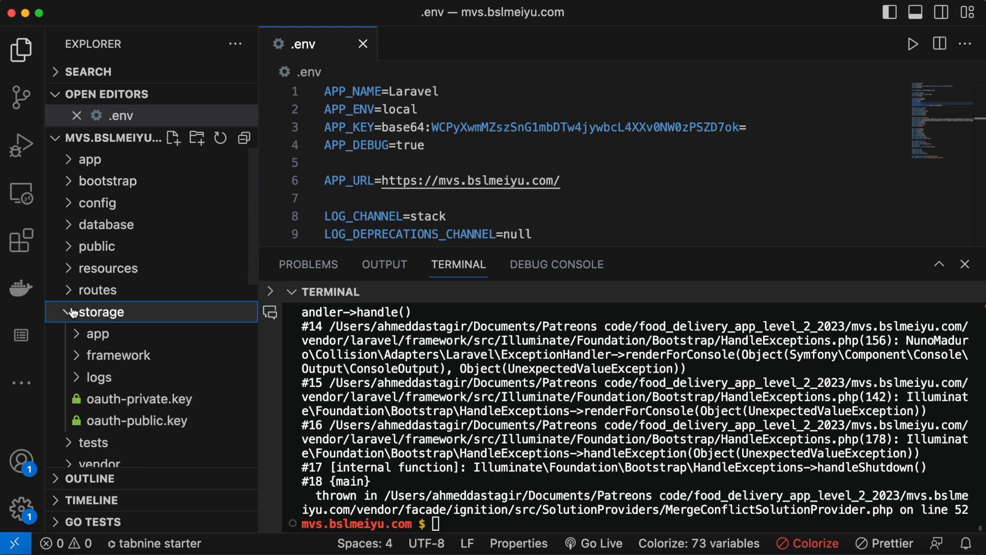
pyautogui.click(99, 377)
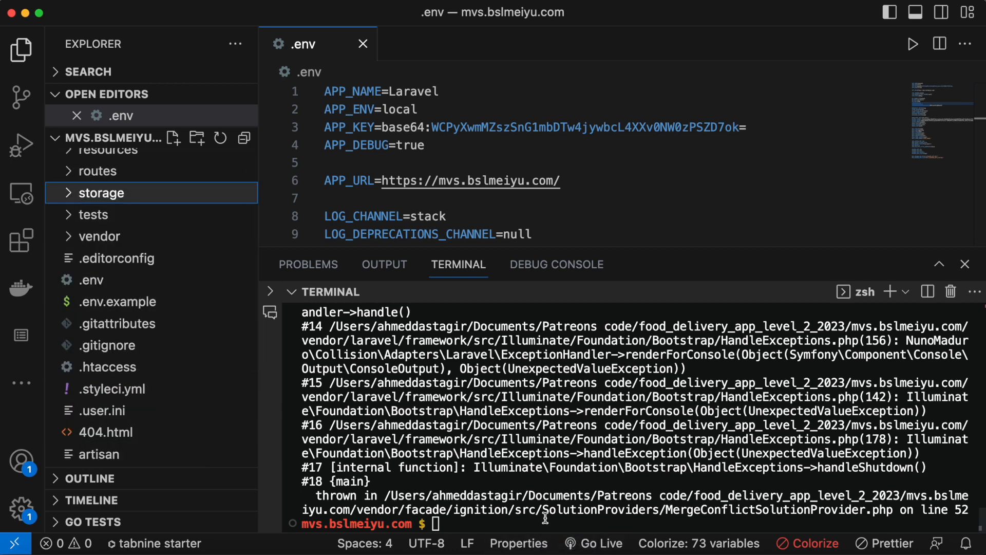
pyautogui.write('c')
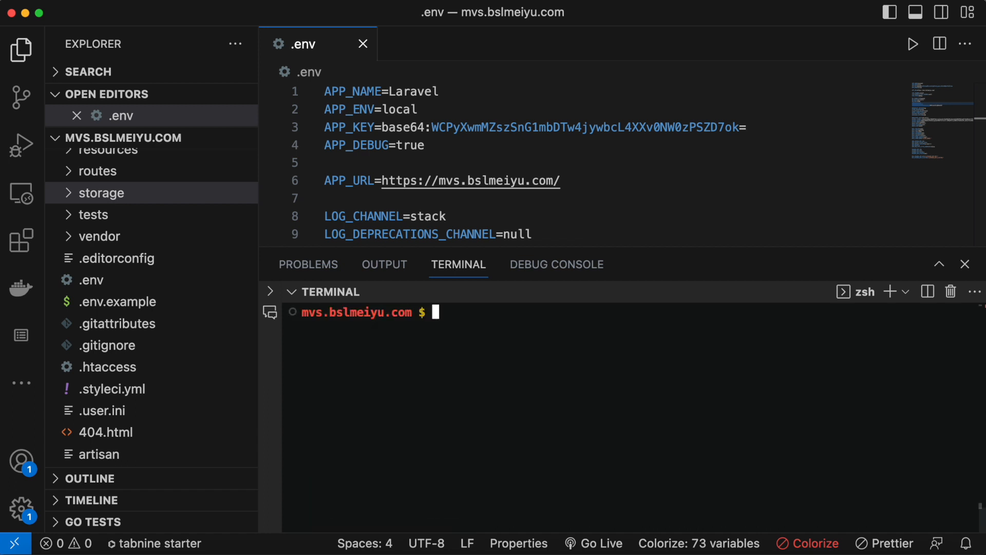
# - Delete bootstrap/cache/config.php with rm from the terminal
pyautogui.write('rm')
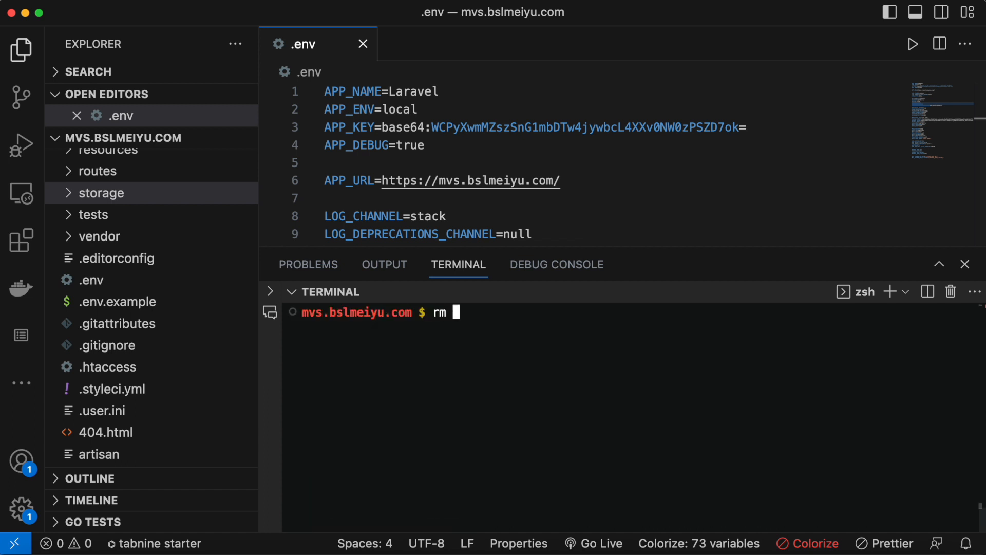
pyautogui.write('bootstrap/cache/')
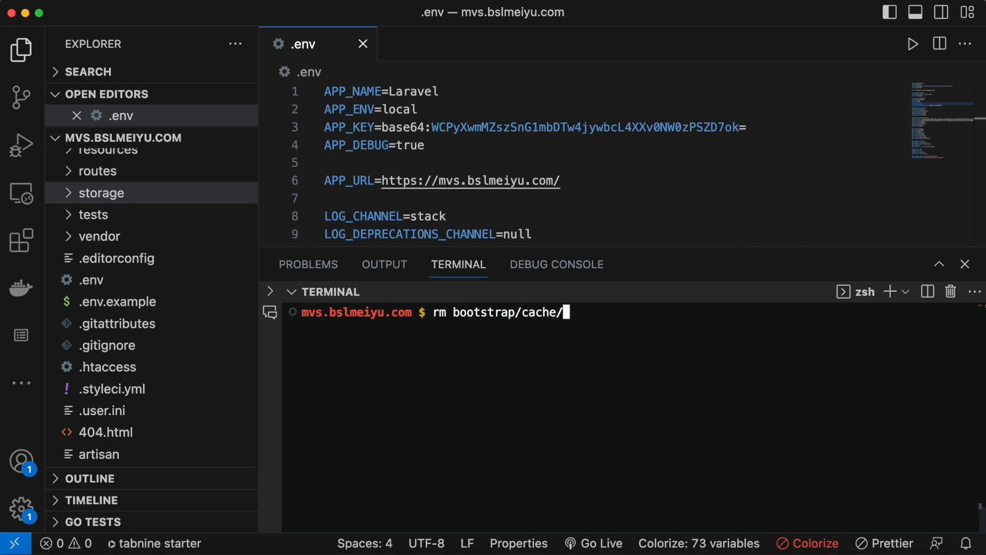
pyautogui.write('config.php')
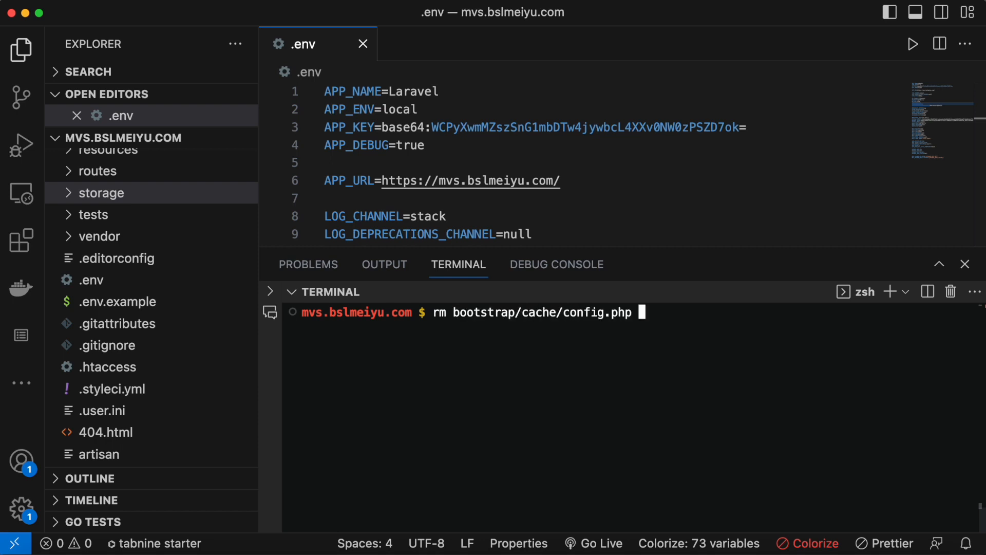
pyautogui.press('Enter')
pyautogui.write('php artisan serve')
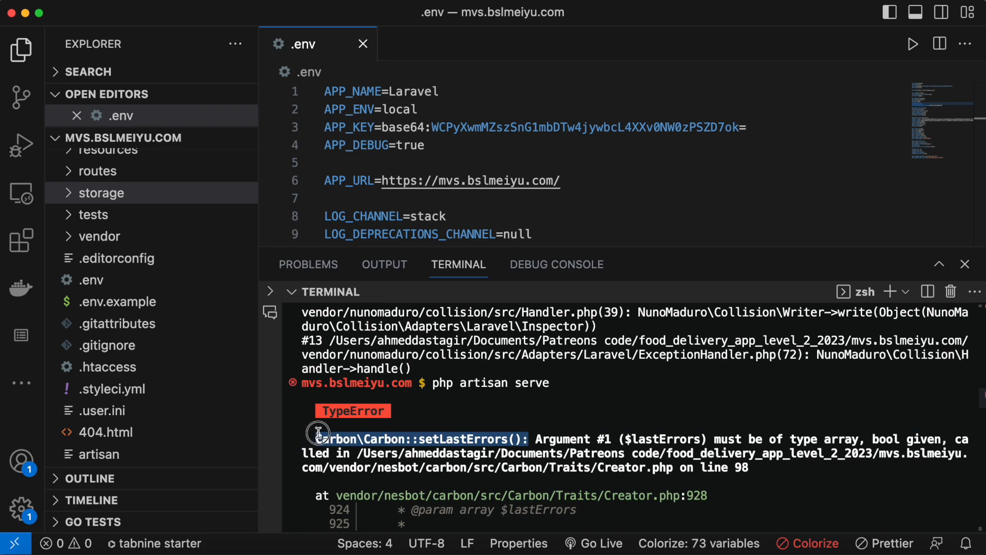
# - Scroll through the Carbon TypeError trace and clear the terminal
pyautogui.scroll(-3)
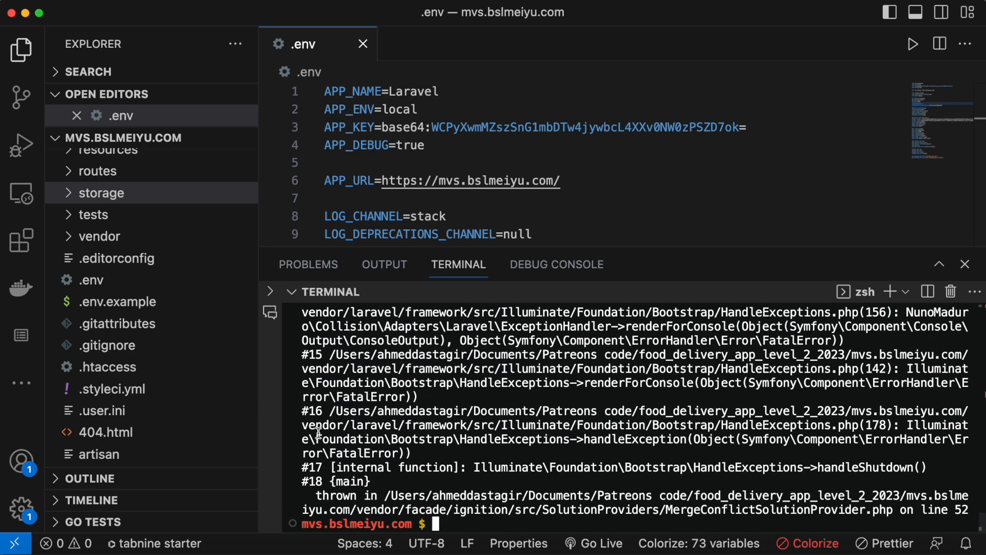
pyautogui.moveTo(492, 521)
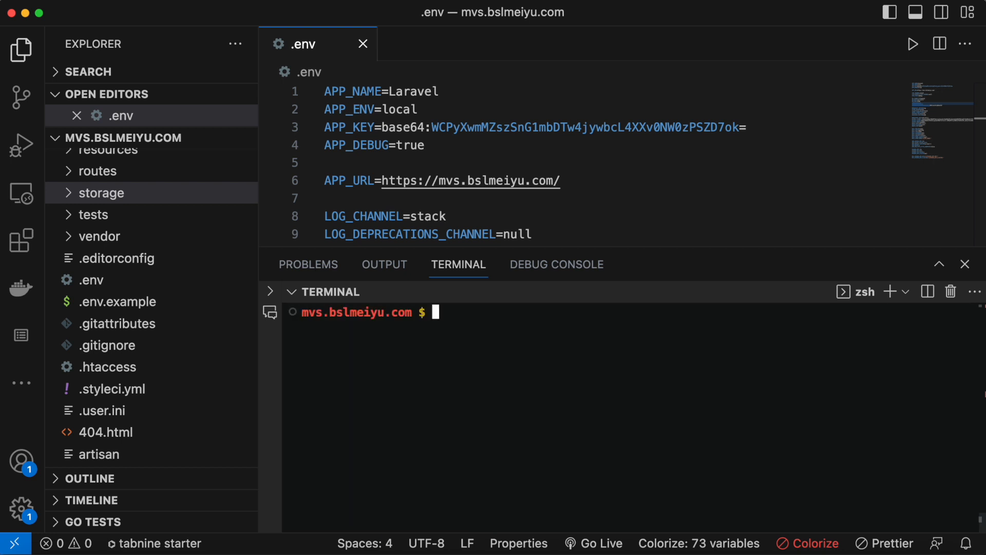
# - Run composer update and wait for package discovery and publishing to finish
pyautogui.write('com')
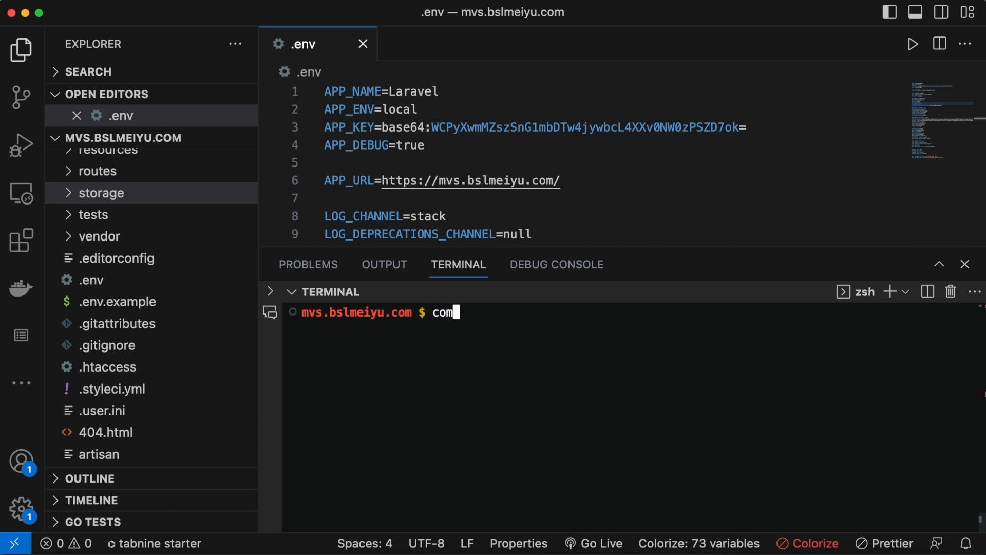
pyautogui.write('poser update')
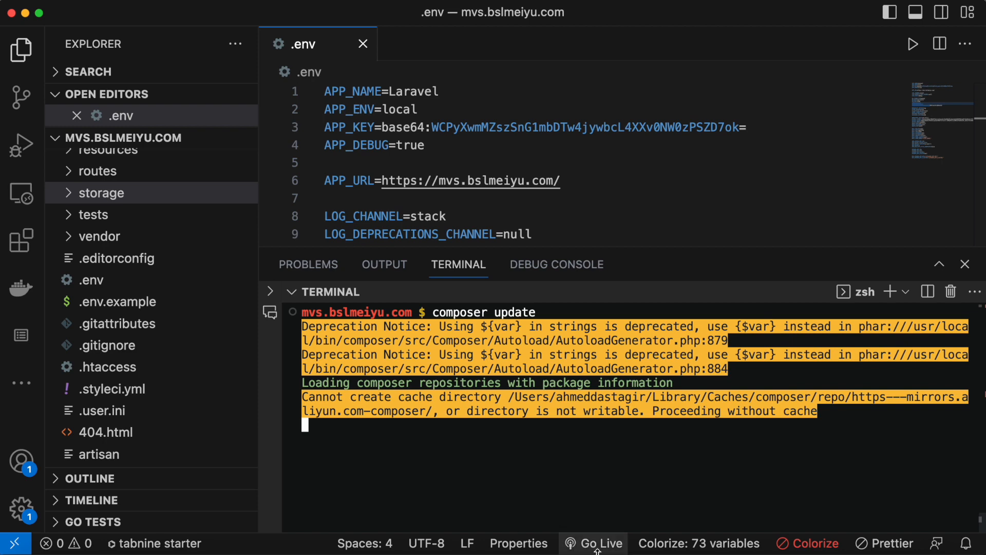
pyautogui.moveTo(630, 465)
pyautogui.write('p')
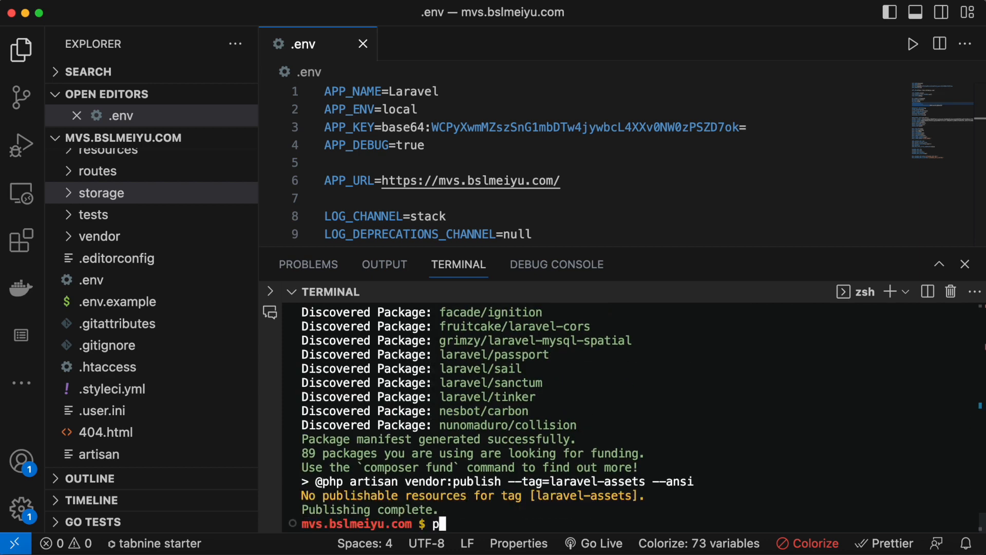
# - Run php artisan serve to start the server on 127.0.0.1:8001
pyautogui.write('hp s')
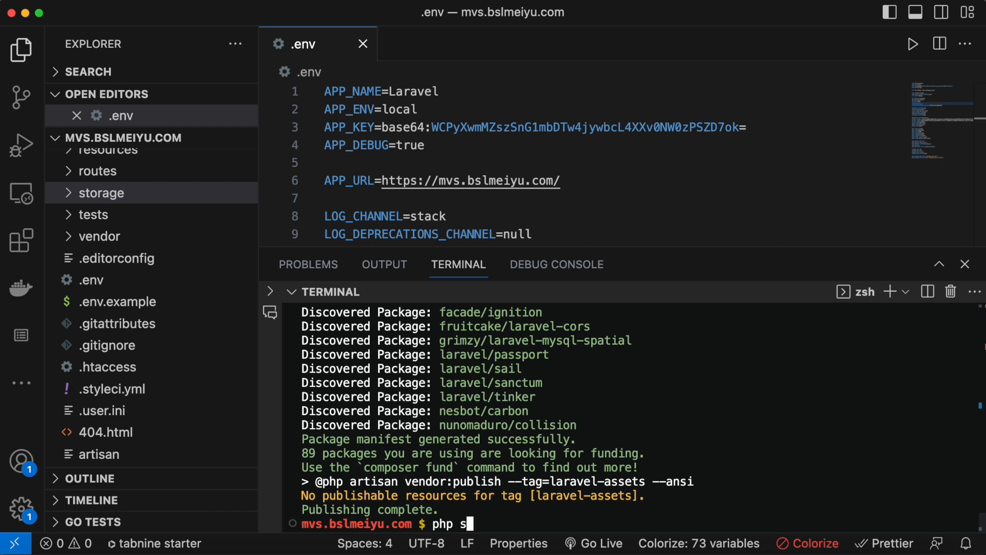
pyautogui.write('artisan serv')
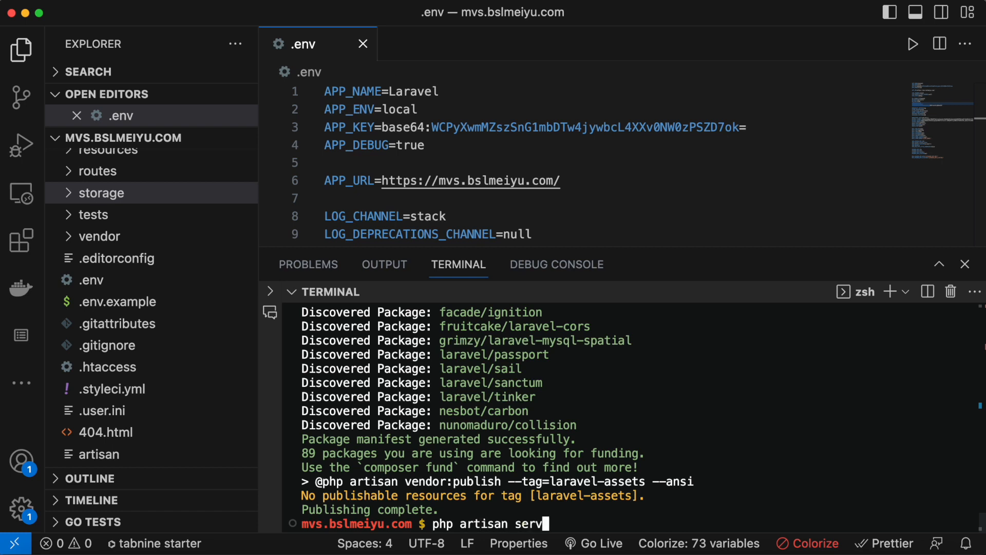
pyautogui.press('Enter')
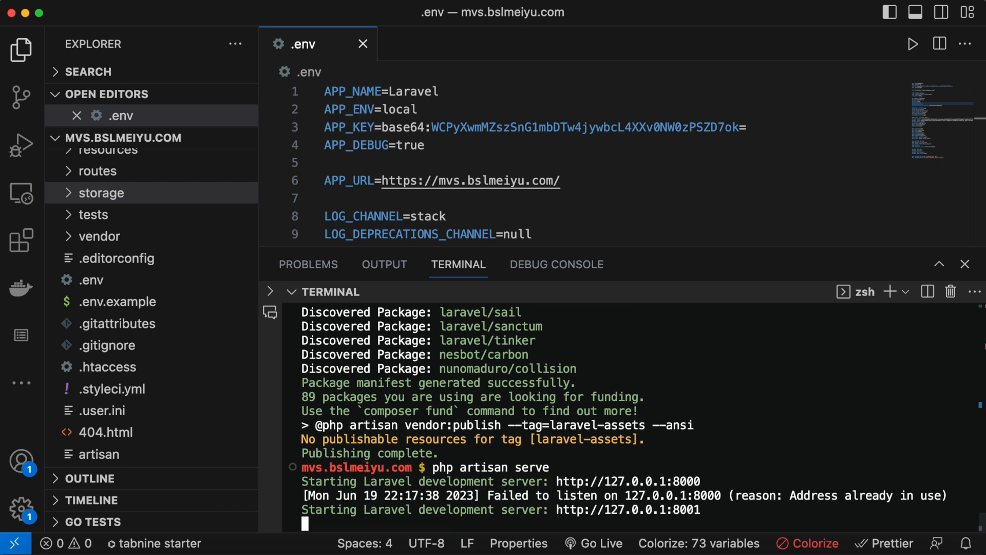